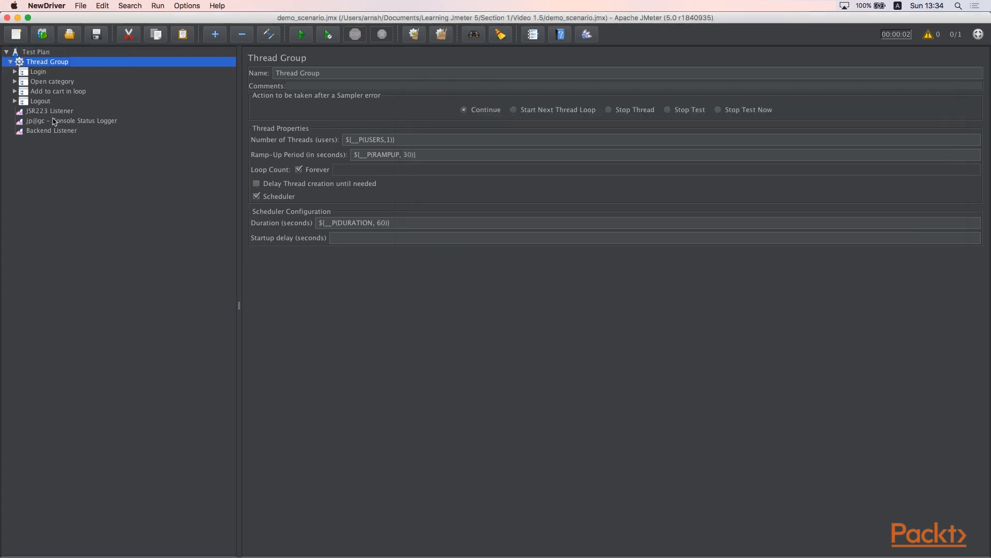
Step: In a terminal at apache-jmeter-5.0/bin, compose 'sh jmeter.sh -n' to run JMeter without its GUI
click(50, 110)
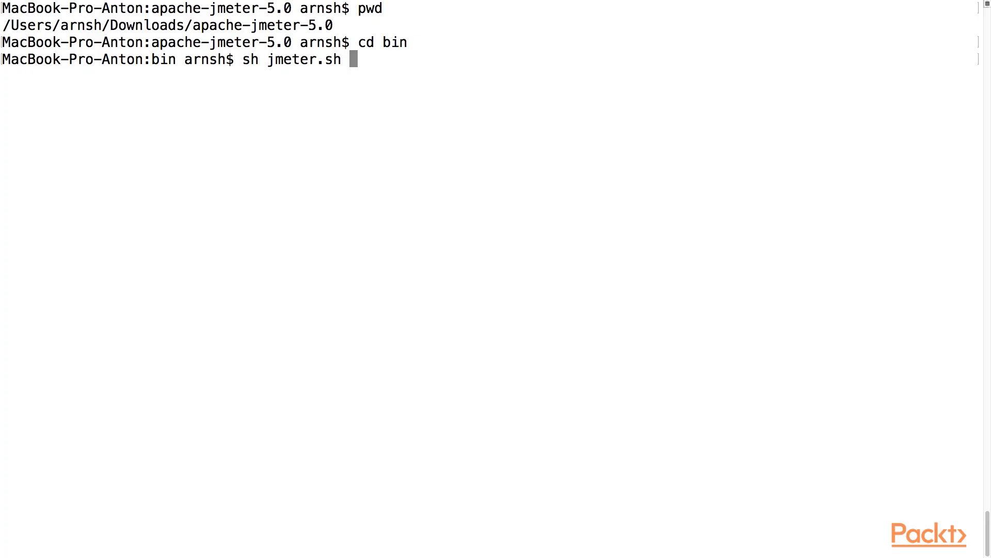
text(-n)
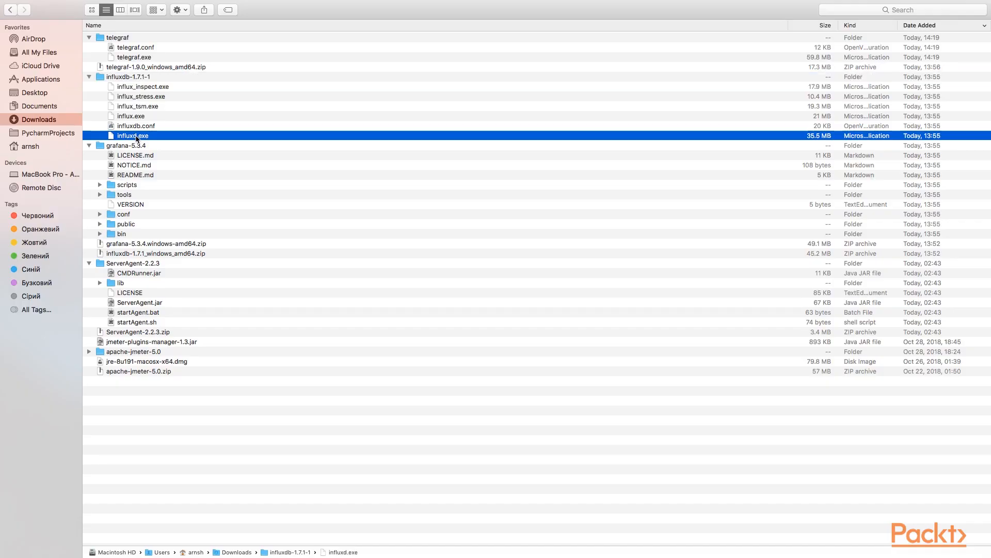
Step: Expand grafana-5.3.4 > bin in Downloads, then expand the dashboard's Response Times Over Time row
click(99, 233)
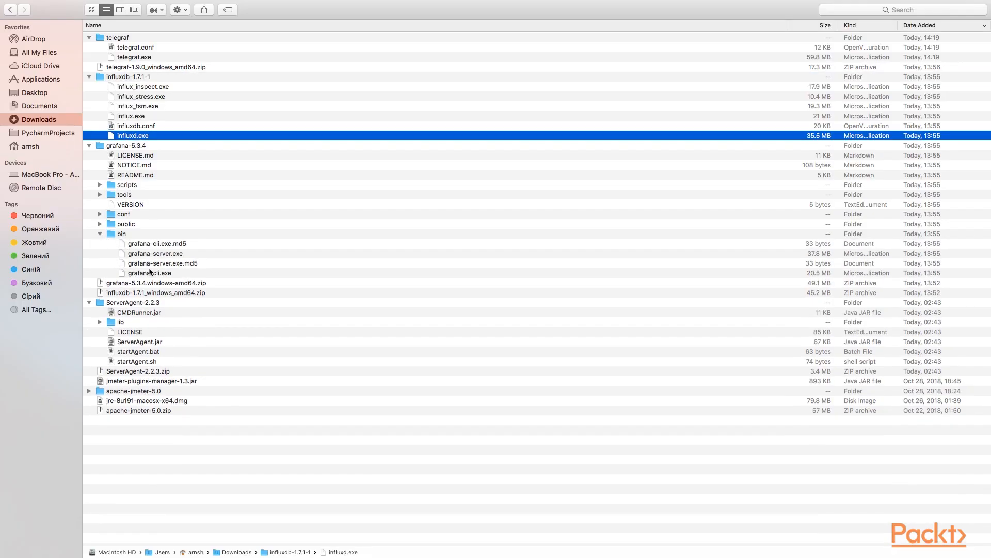
click(155, 254)
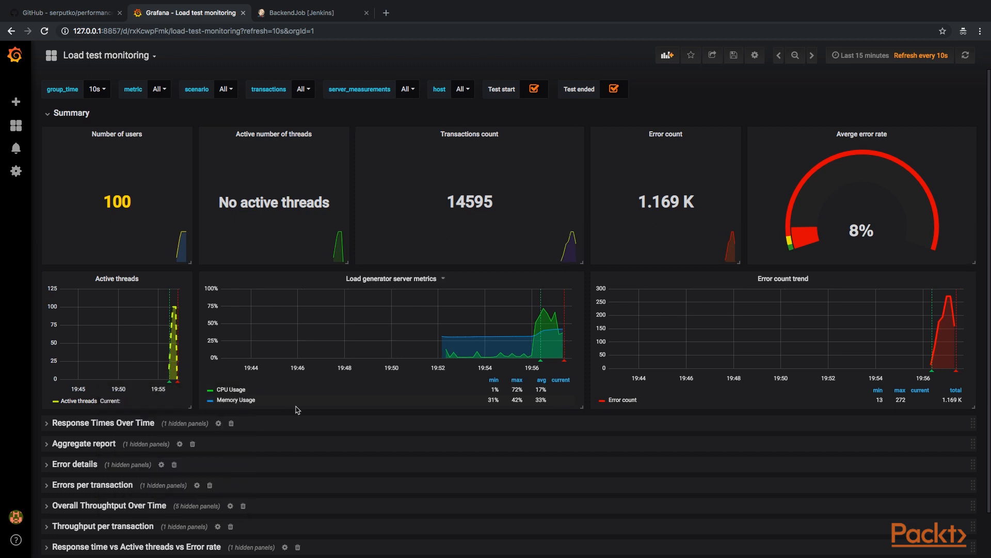
click(104, 422)
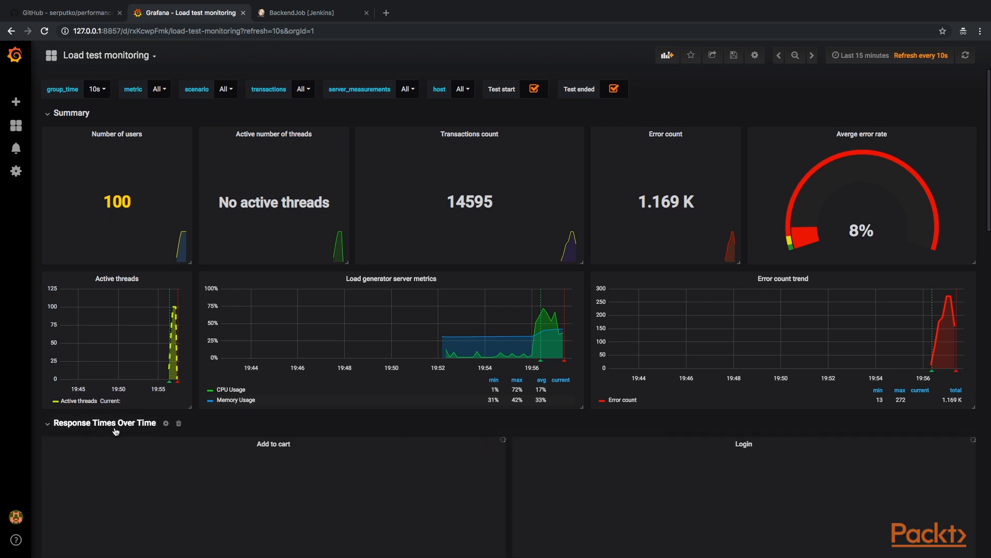